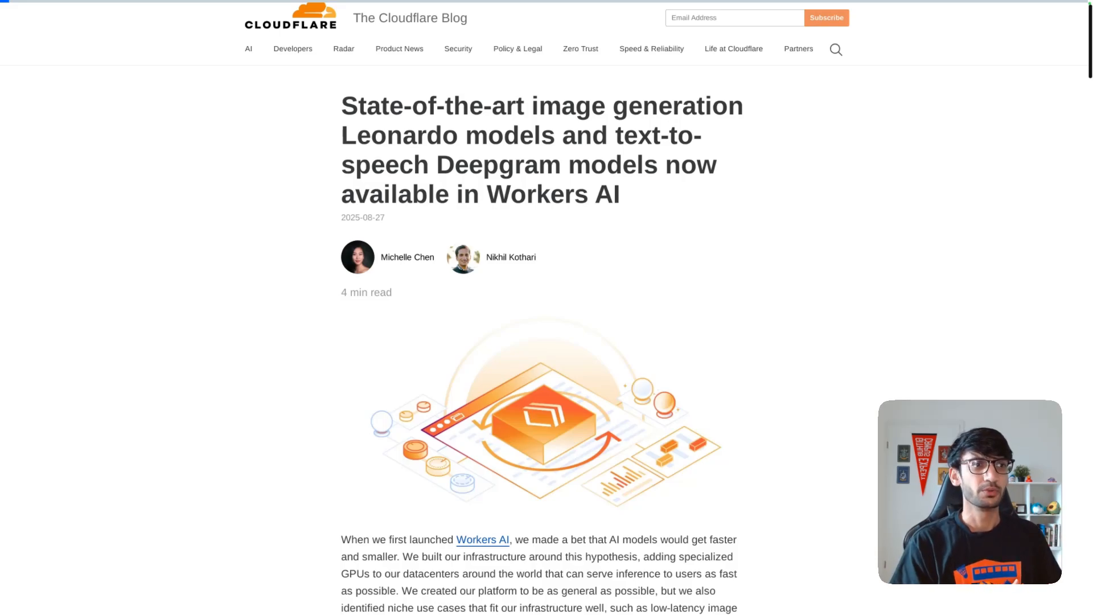
Scroll through the Goose World Traveler page and enter the name 'Harshil'
{"action": "scroll", "scroll_direction": "down", "scroll_amount": 3}
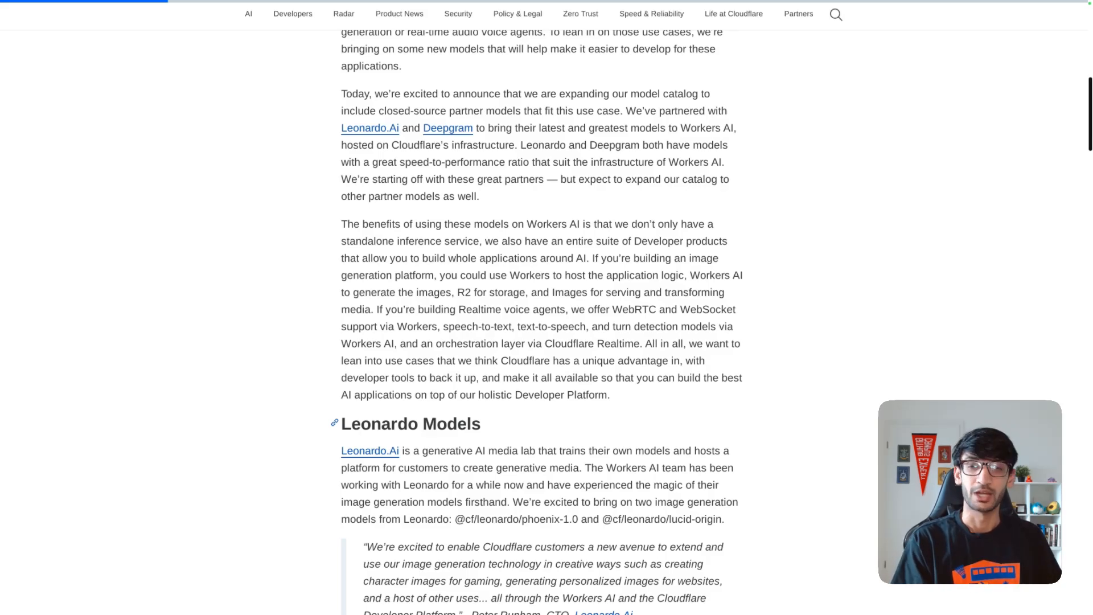
{"action": "scroll", "scroll_direction": "down", "scroll_amount": 3}
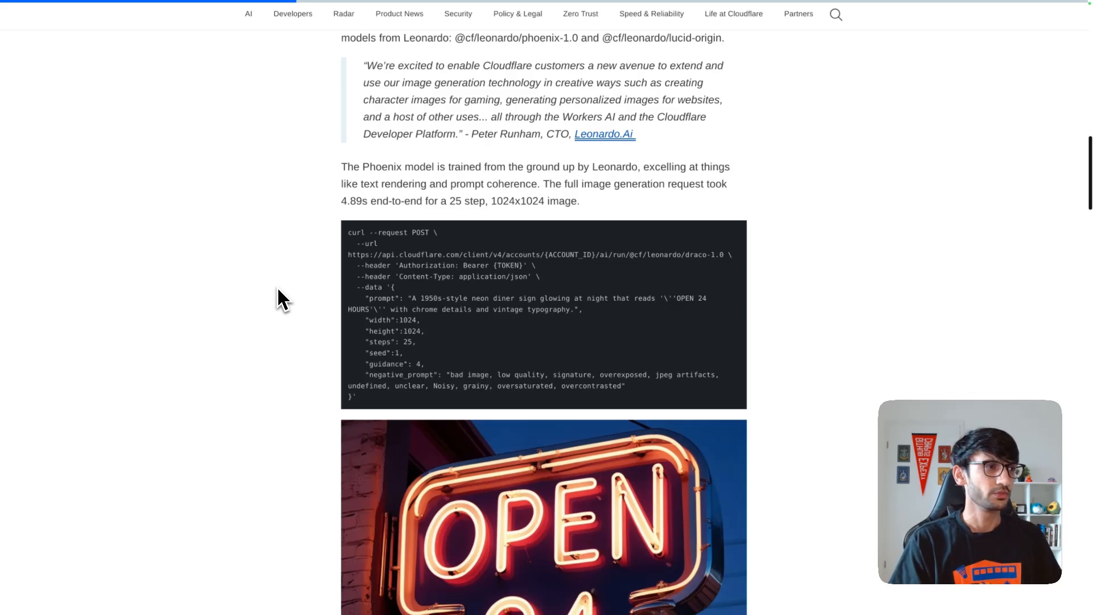
{"action": "scroll", "scroll_direction": "up", "scroll_amount": 3}
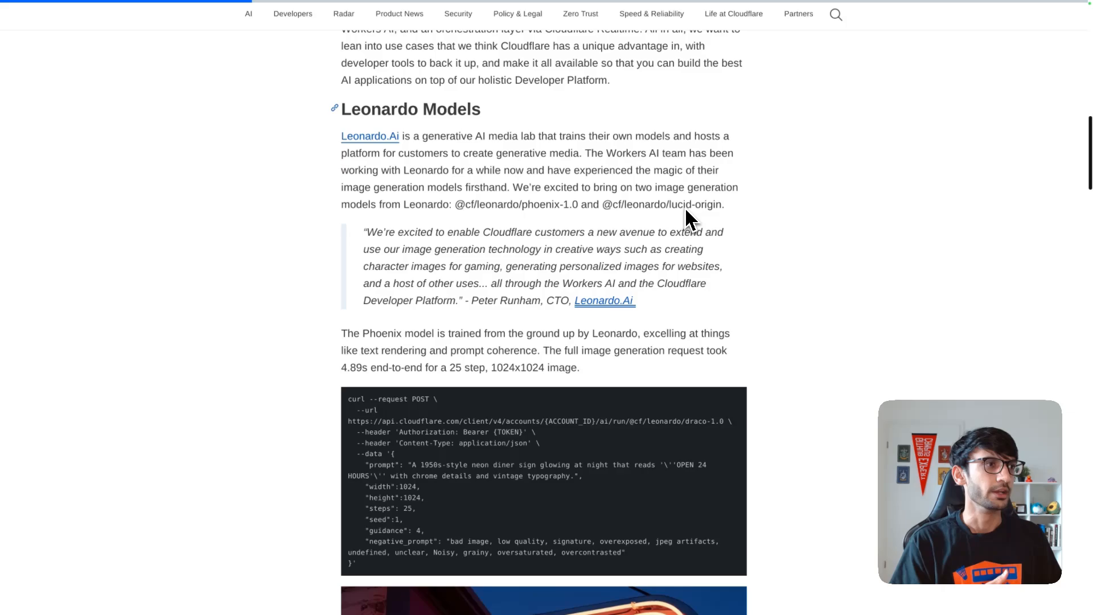
{"action": "scroll", "scroll_direction": "down", "scroll_amount": 3}
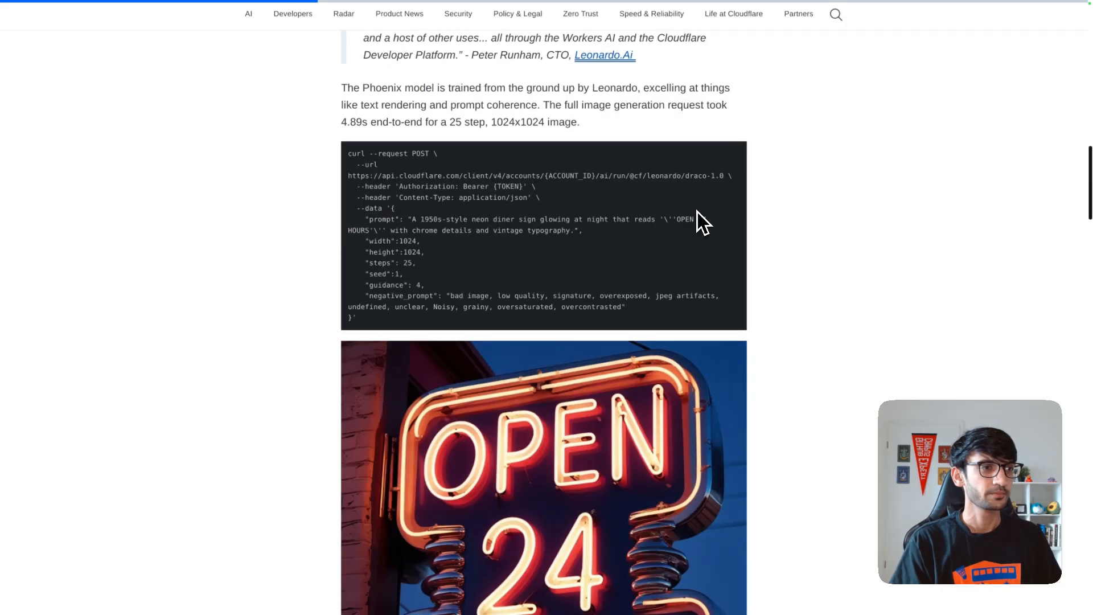
{"action": "scroll", "scroll_direction": "down", "scroll_amount": 3}
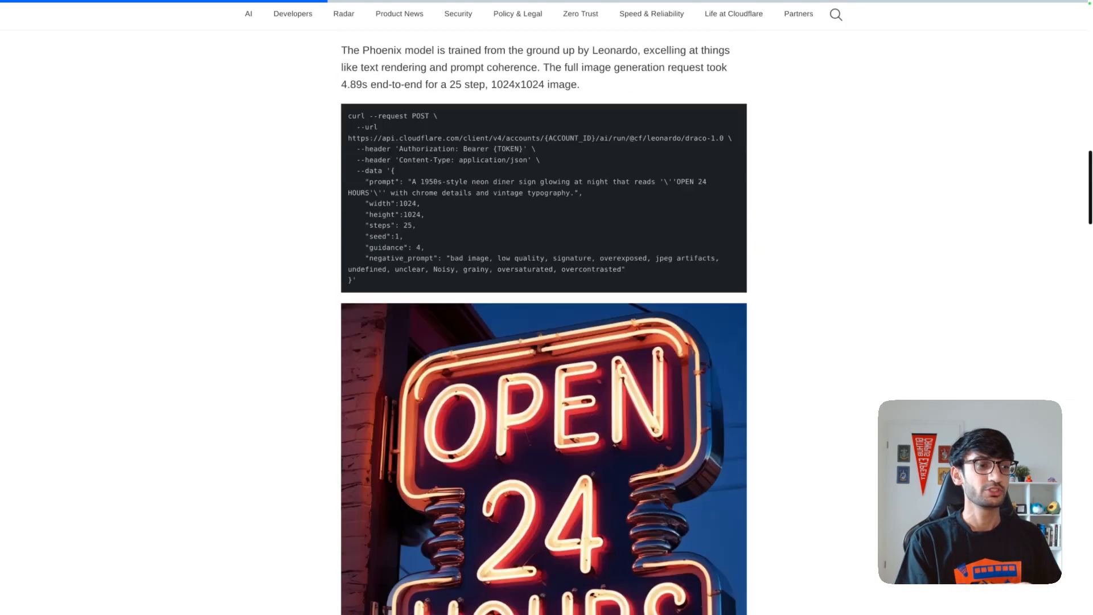
{"action": "scroll", "scroll_direction": "down", "scroll_amount": 3}
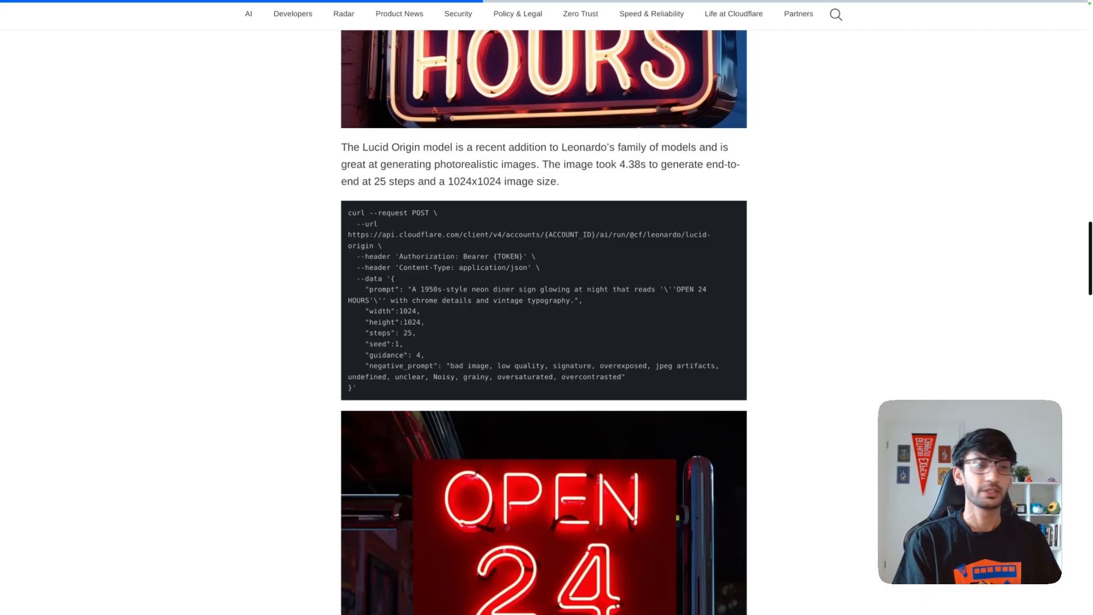
{"action": "scroll", "scroll_direction": "down", "scroll_amount": 3}
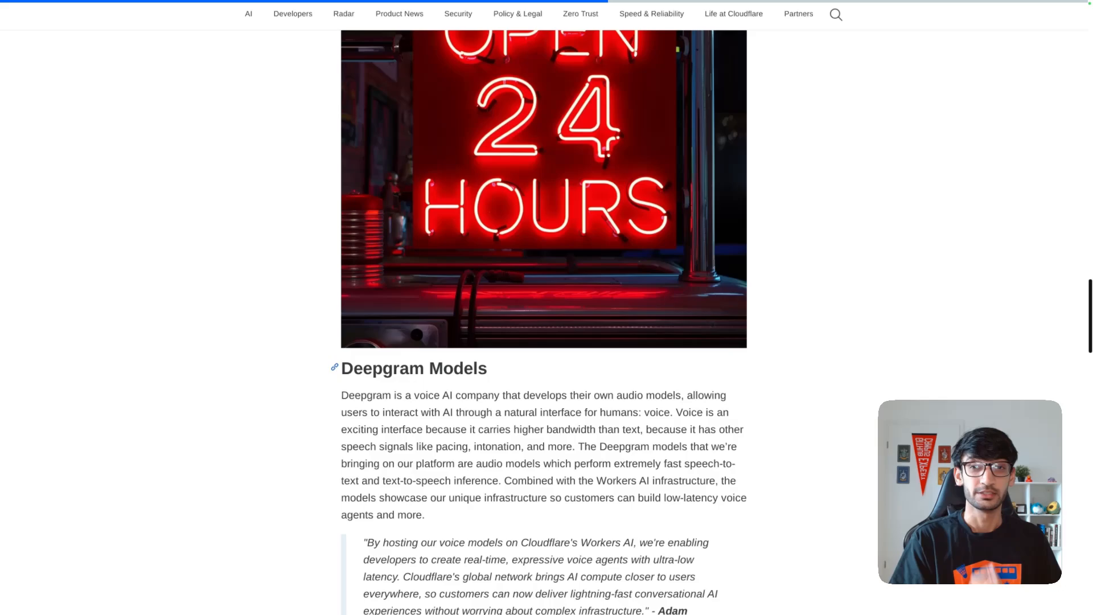
{"action": "scroll", "scroll_direction": "down", "scroll_amount": 3}
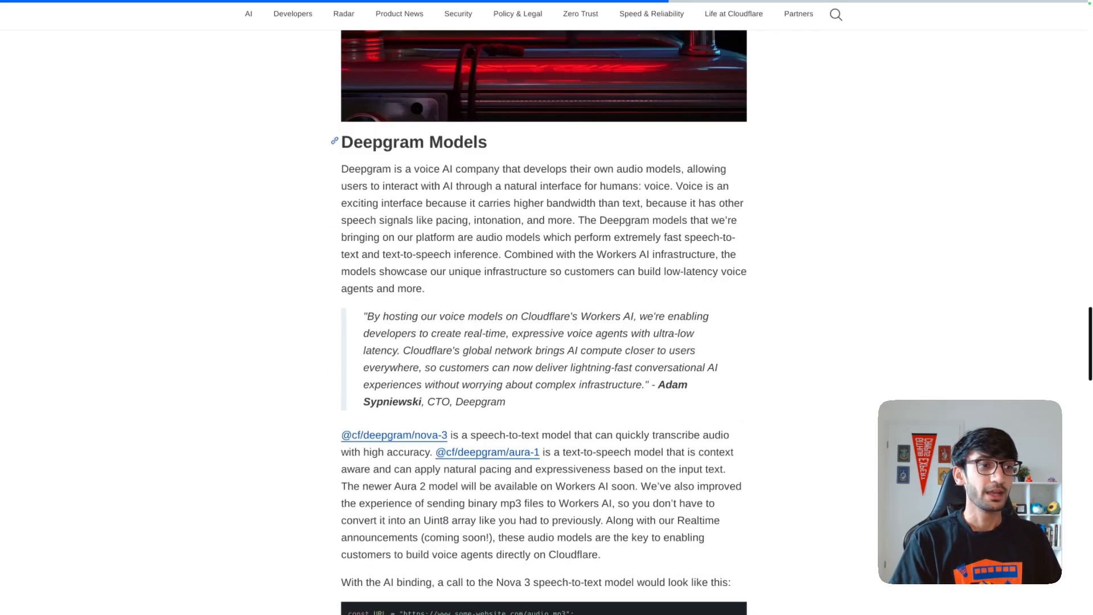
{"action": "scroll", "scroll_direction": "down", "scroll_amount": 3}
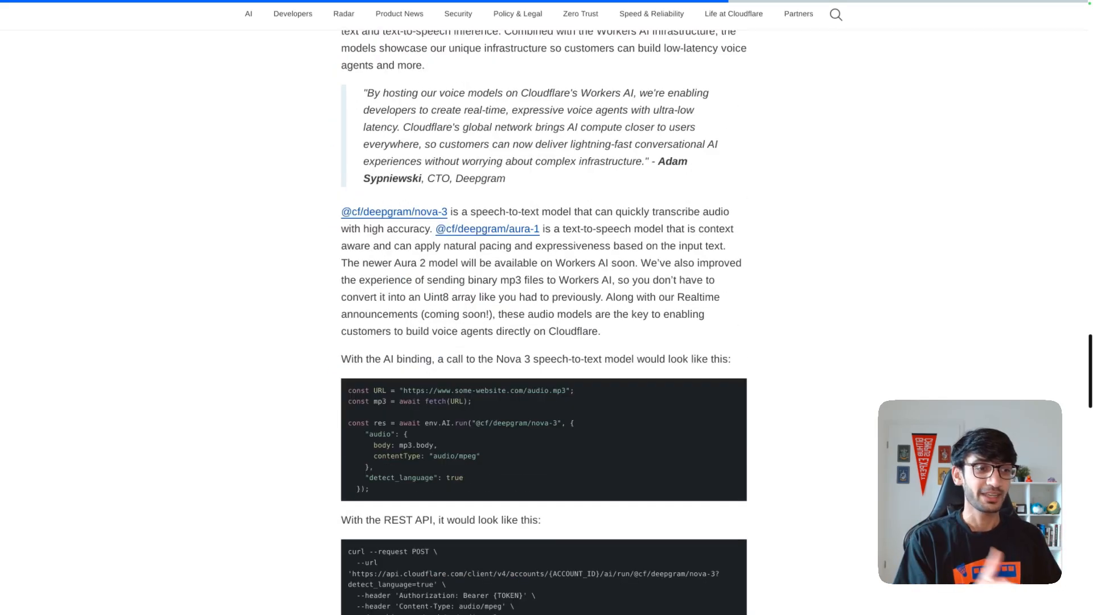
{"action": "scroll", "scroll_direction": "down", "scroll_amount": 3}
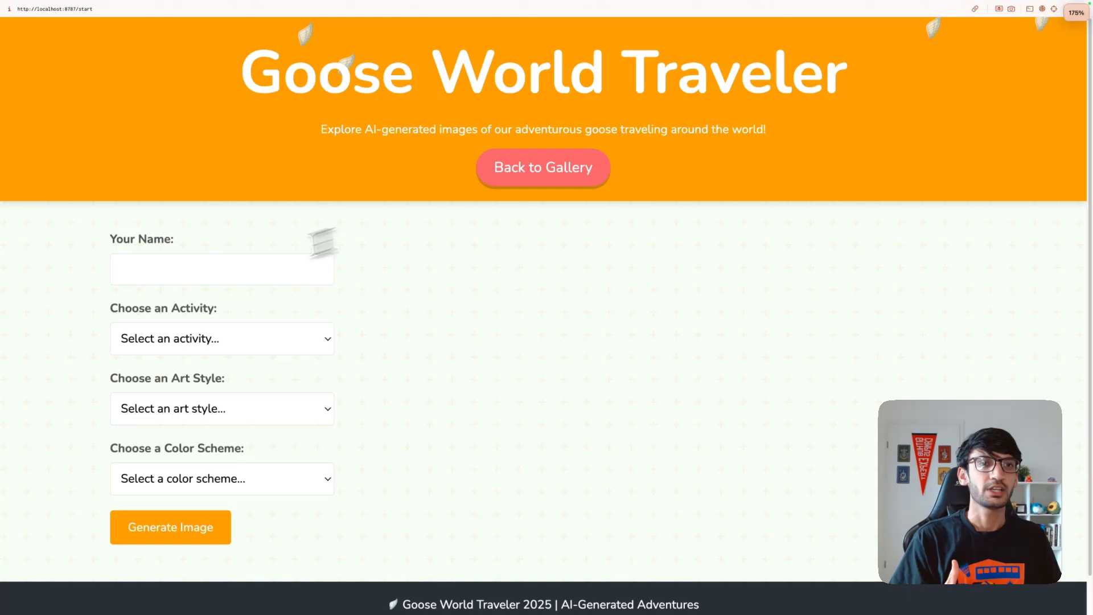
{"action": "type", "text": "Ha"}
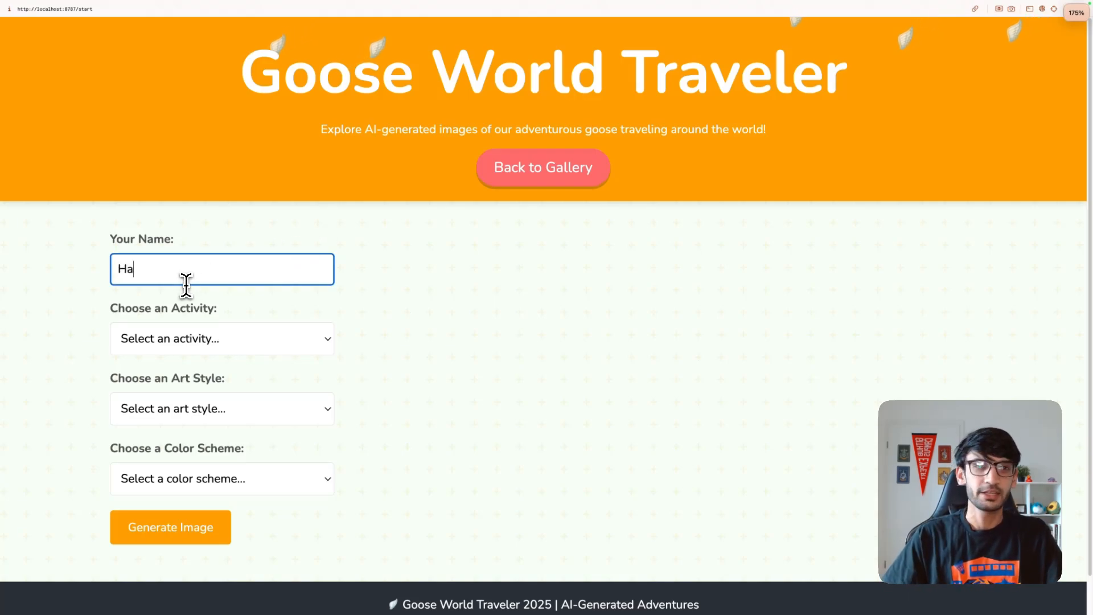
{"action": "type", "text": "rshil"}
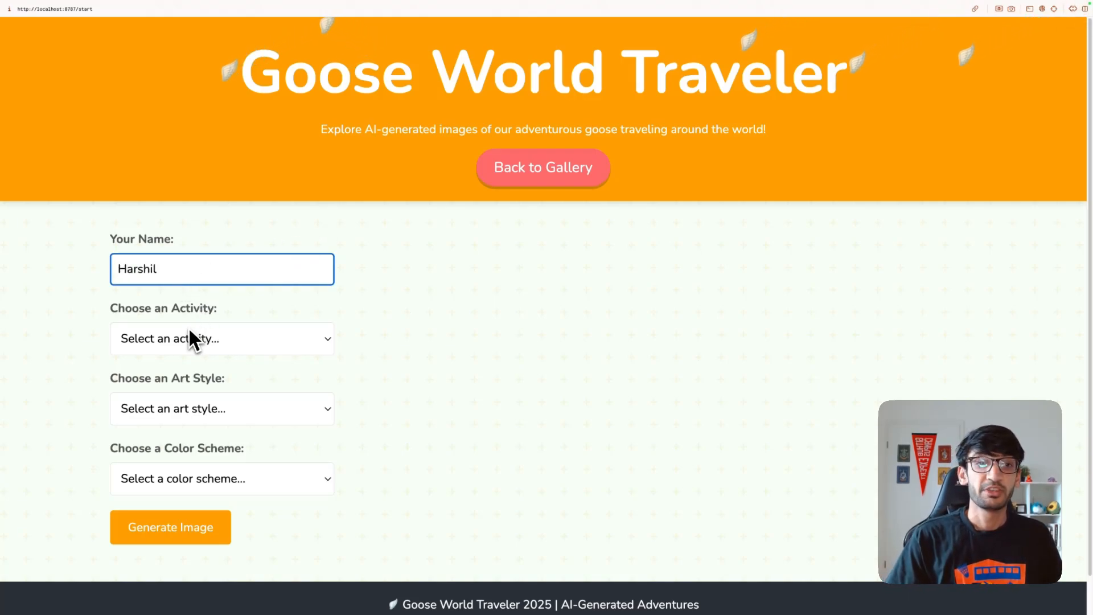
Choose Walking in Tiergarten, Bauhaus Style and Black and White, then generate the image
{"action": "left_click", "coordinate": [221, 338]}
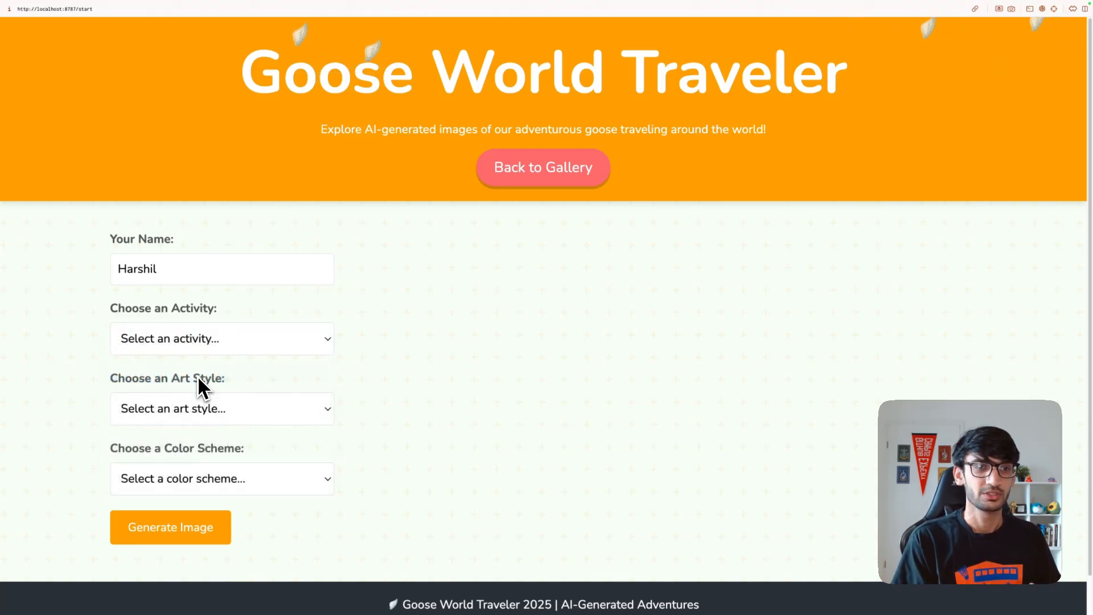
{"action": "left_click", "coordinate": [222, 408]}
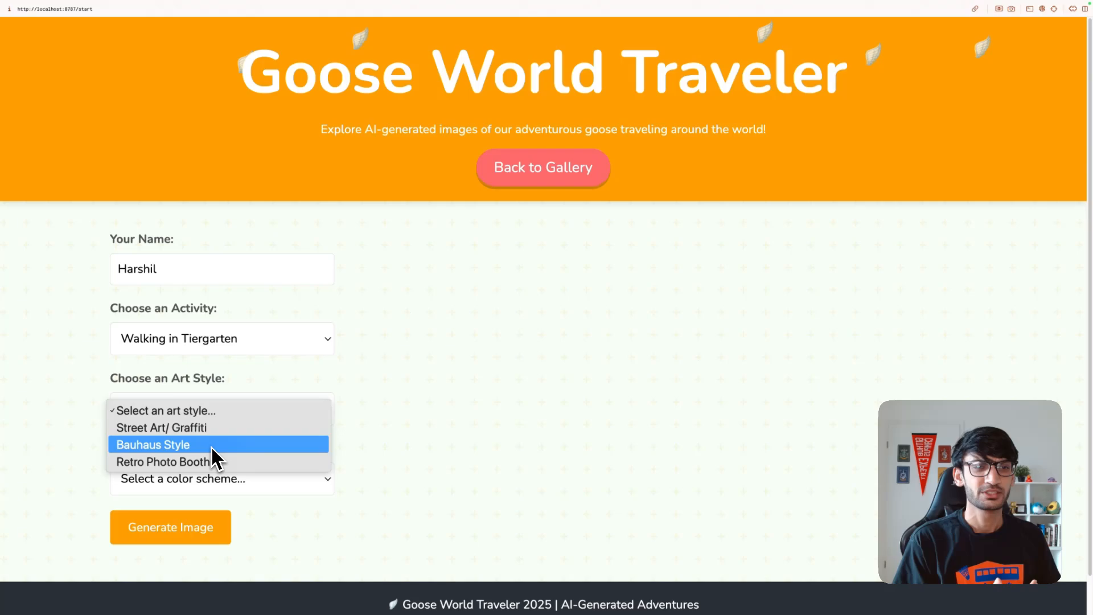
{"action": "left_click", "coordinate": [152, 444]}
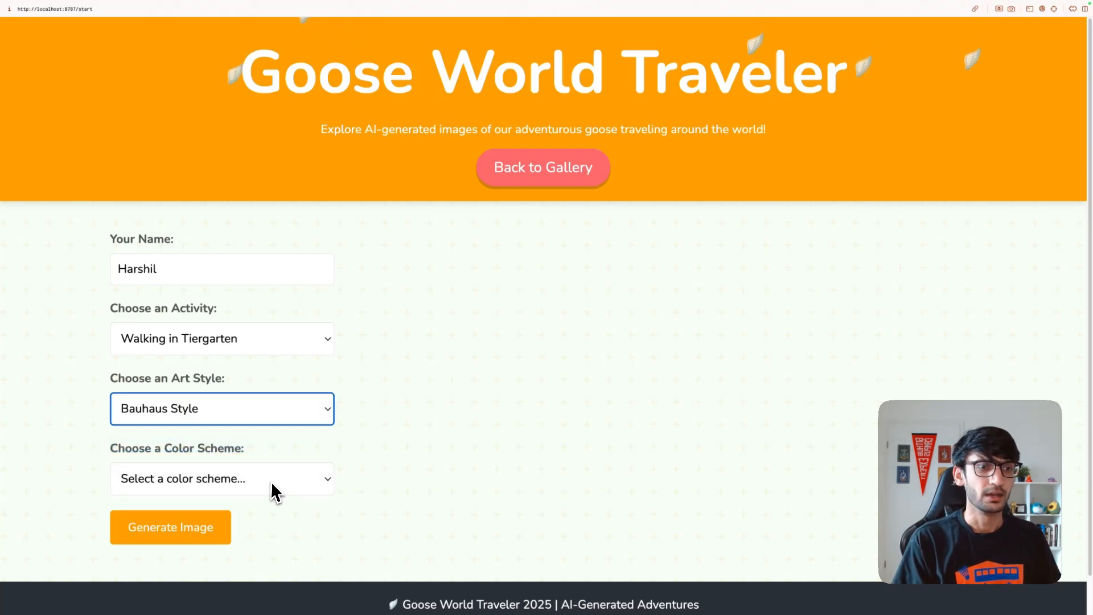
{"action": "left_click", "coordinate": [221, 479]}
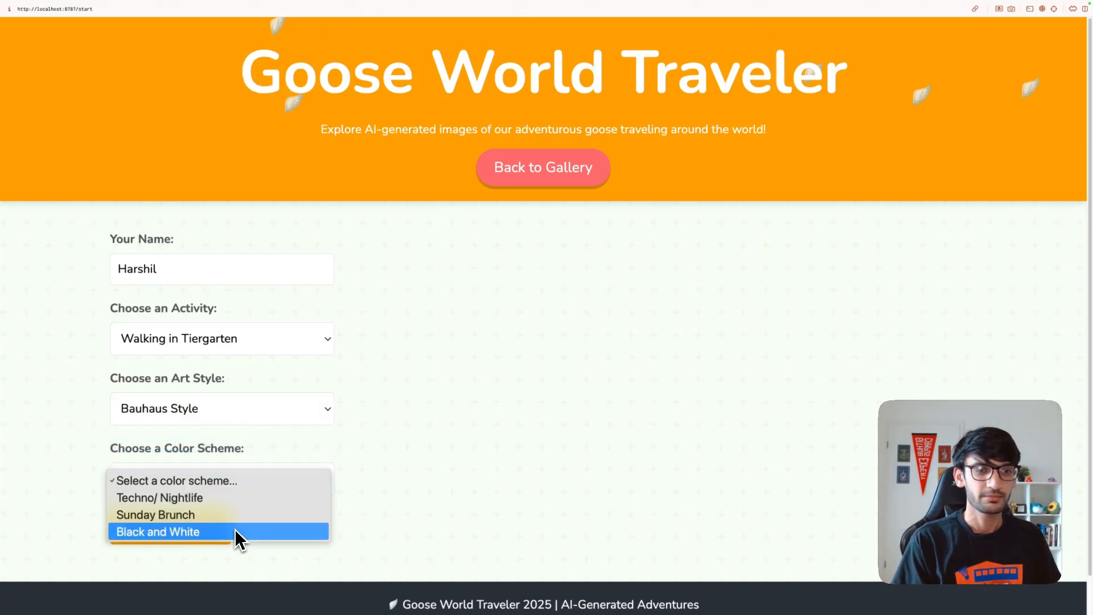
{"action": "left_click", "coordinate": [158, 532]}
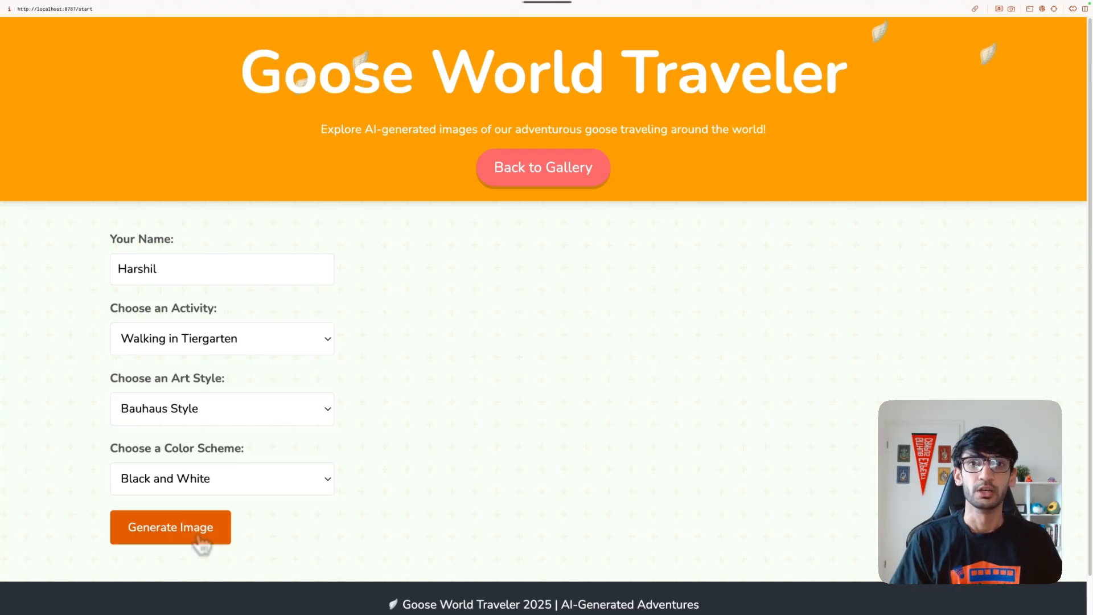
{"action": "left_click", "coordinate": [170, 526]}
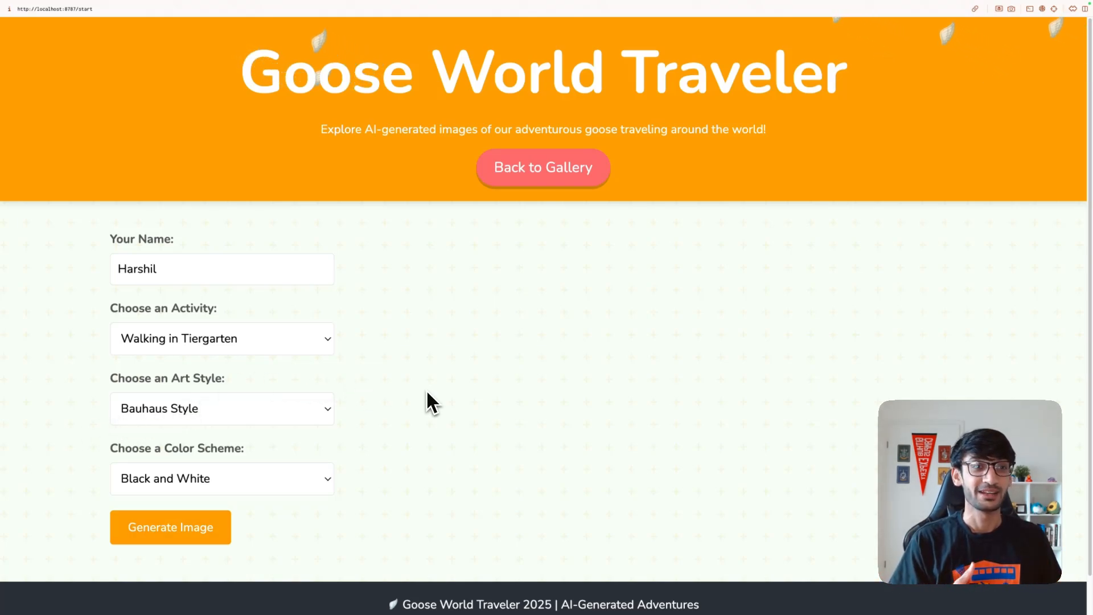
Switch to Visiting Berlin Wall, Retro Photo Booth and Techno/ Nightlife, then generate a new image
{"action": "left_click", "coordinate": [221, 338]}
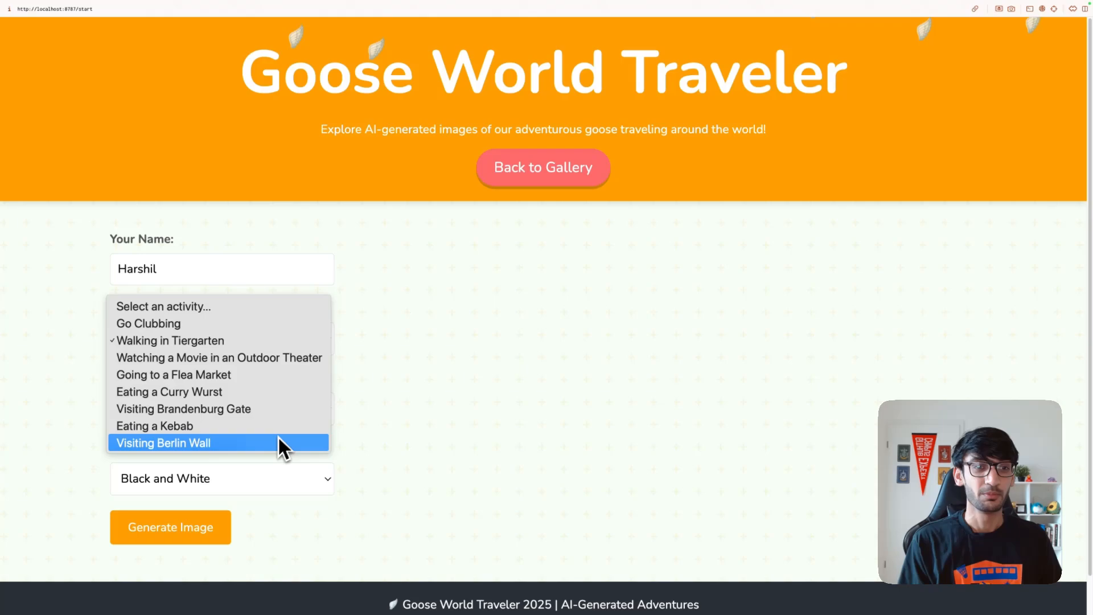
{"action": "left_click", "coordinate": [162, 443]}
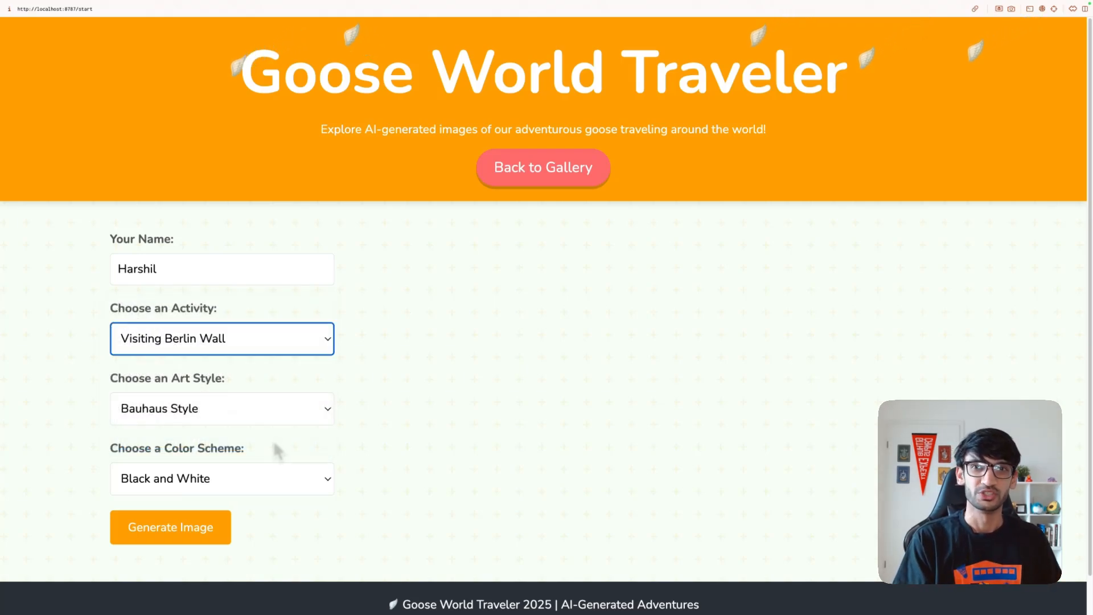
{"action": "left_click", "coordinate": [221, 408]}
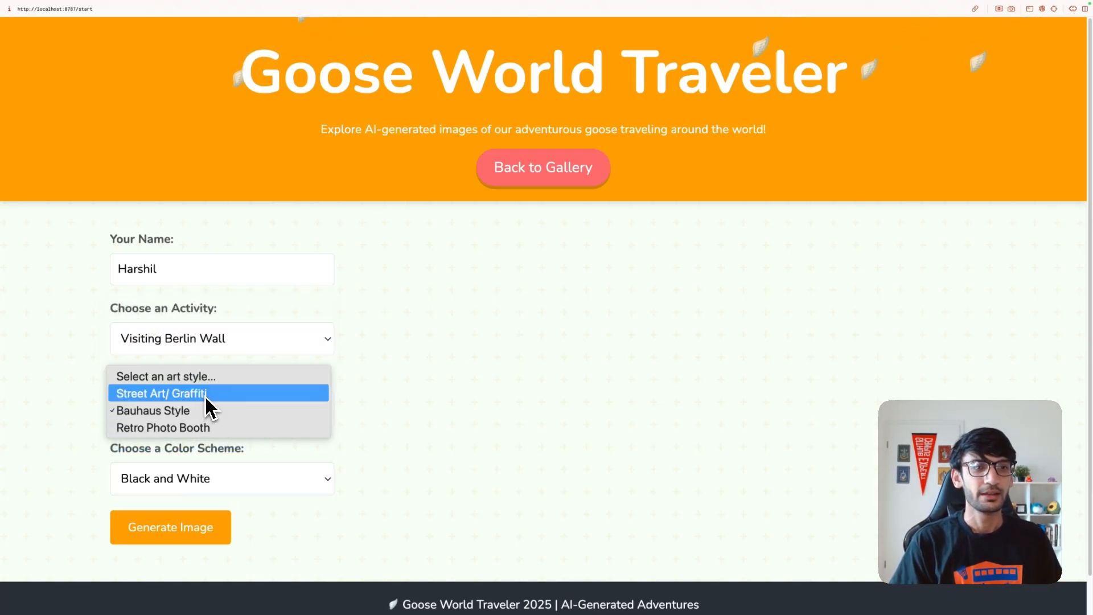
{"action": "left_click", "coordinate": [163, 428]}
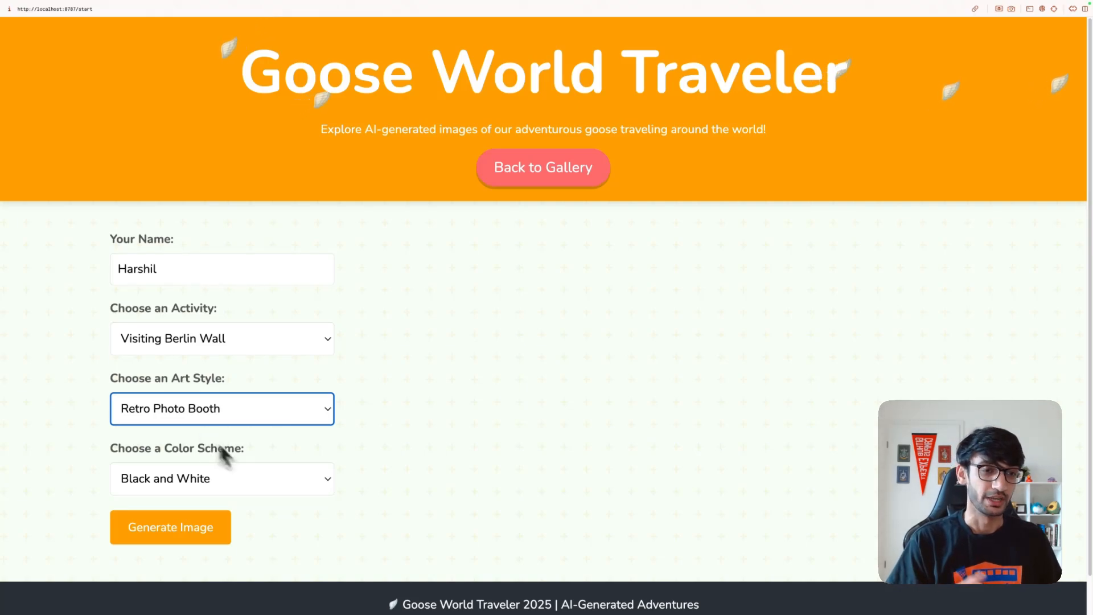
{"action": "left_click", "coordinate": [221, 478]}
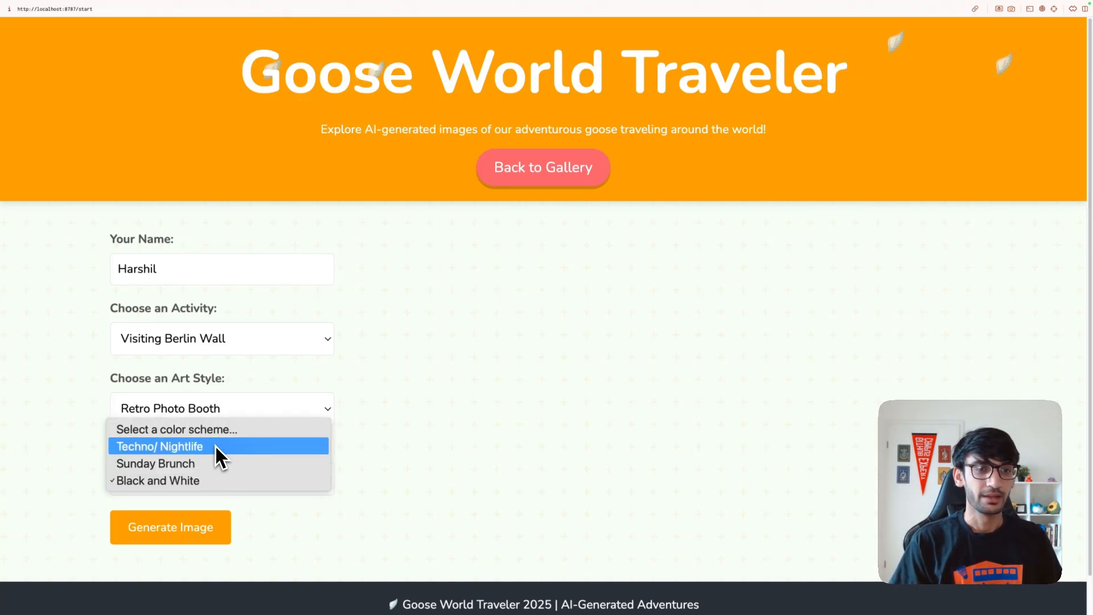
{"action": "left_click", "coordinate": [159, 446]}
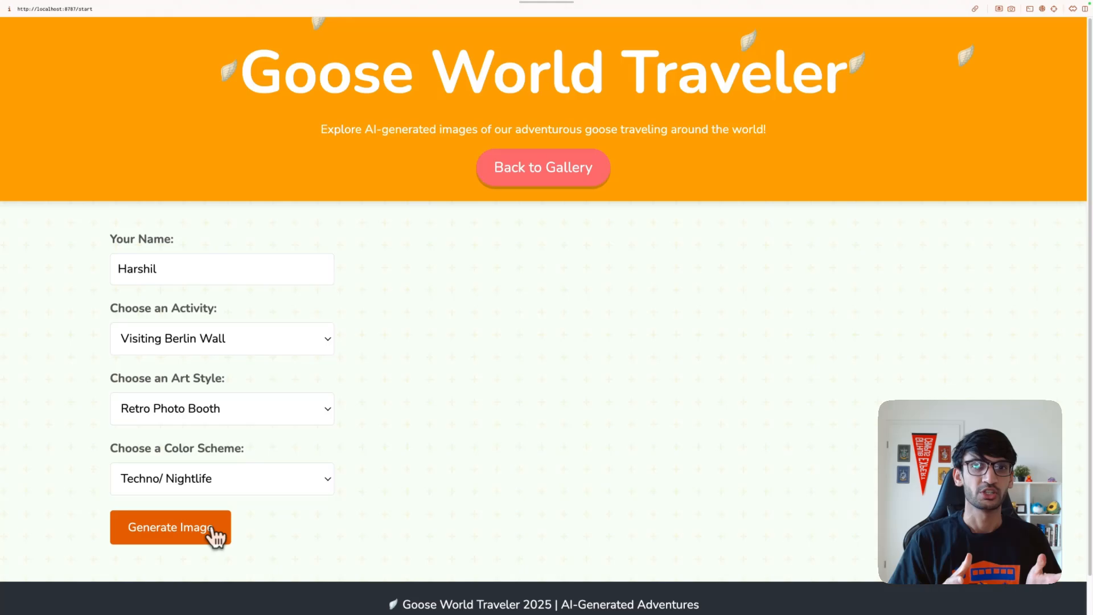
{"action": "left_click", "coordinate": [170, 526]}
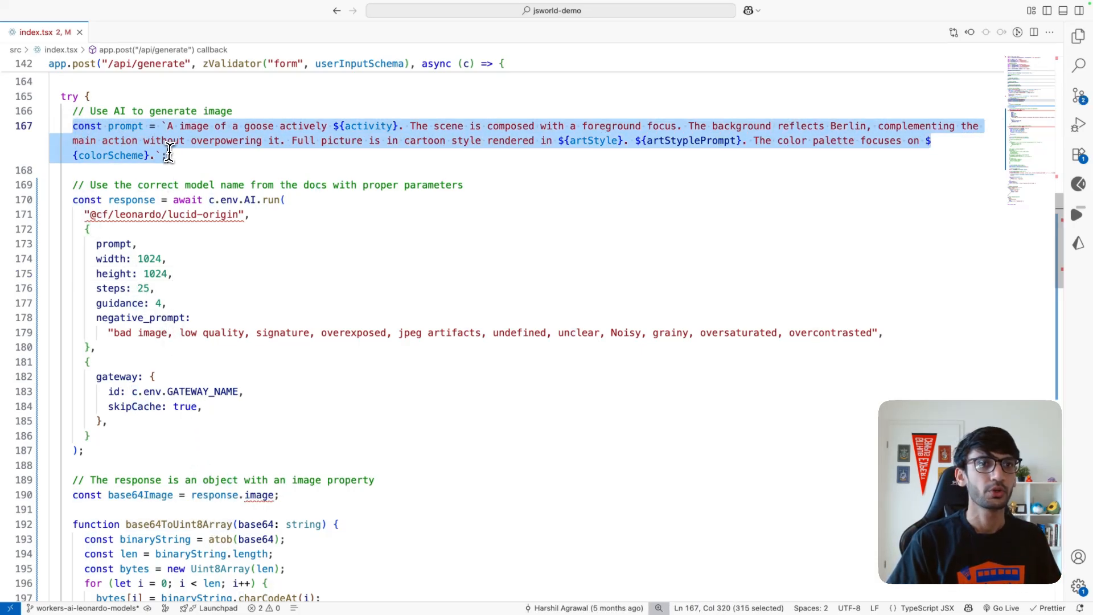
{"action": "left_click", "coordinate": [162, 156]}
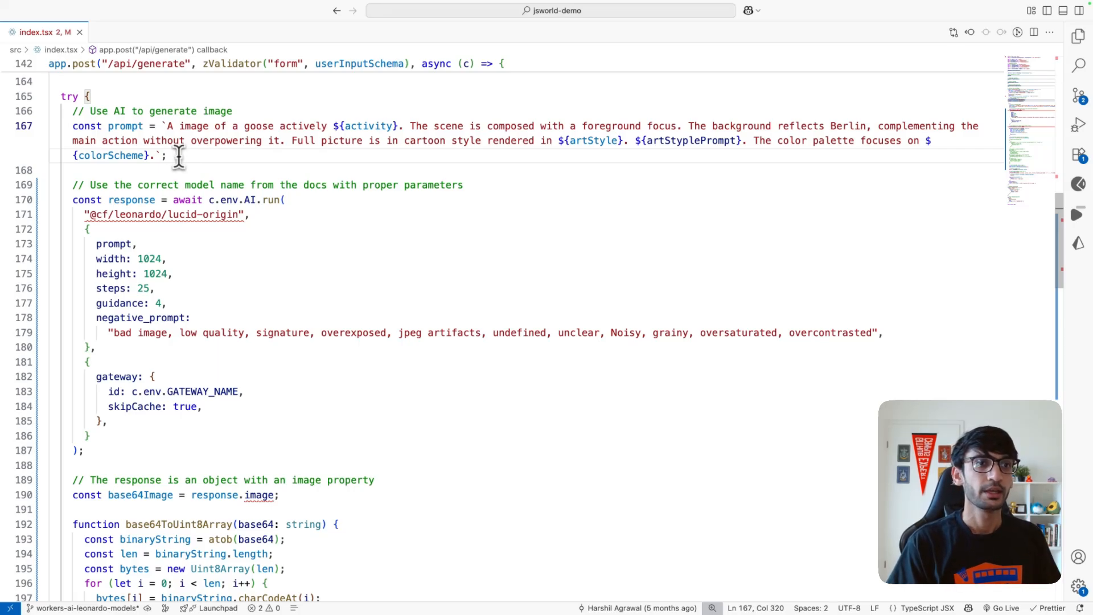
{"action": "double_click", "coordinate": [248, 200]}
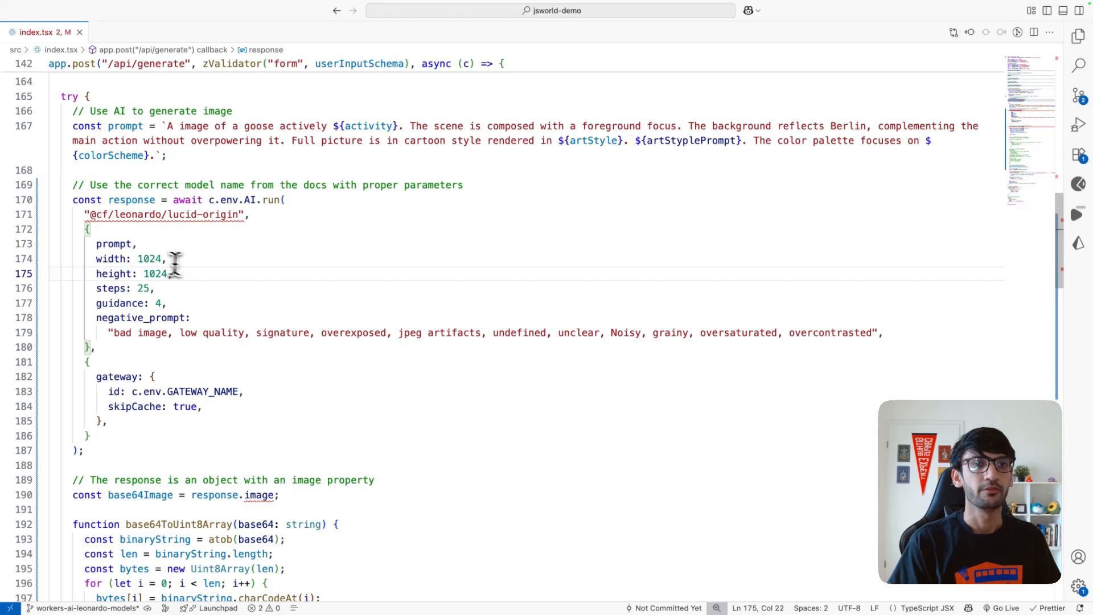
{"action": "mouse_move", "coordinate": [204, 273]}
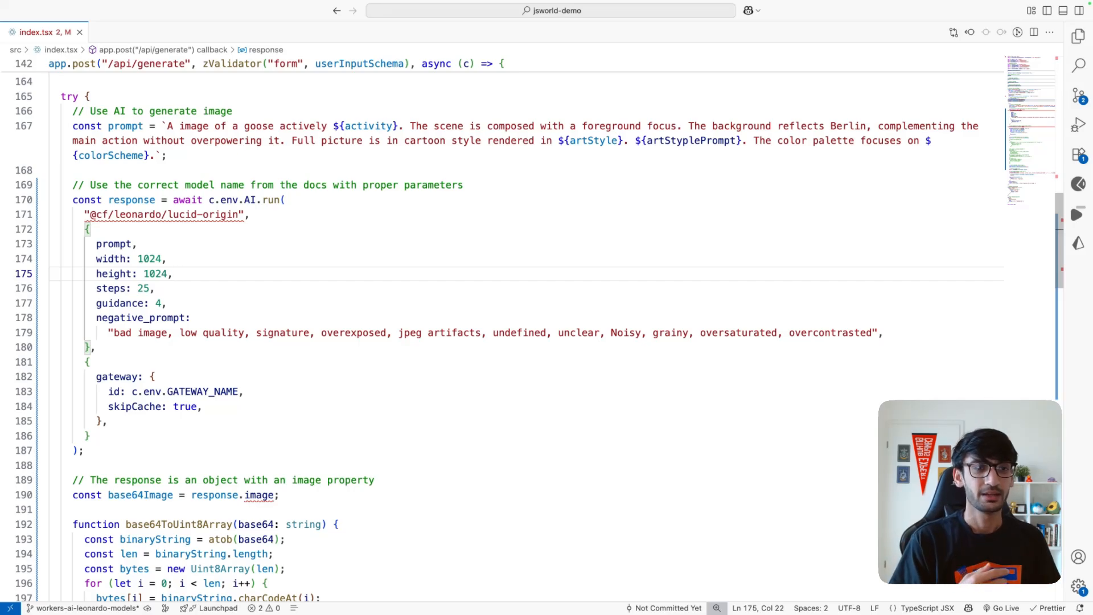
{"action": "left_click_drag", "start_coordinate": [87, 361], "coordinate": [111, 417]}
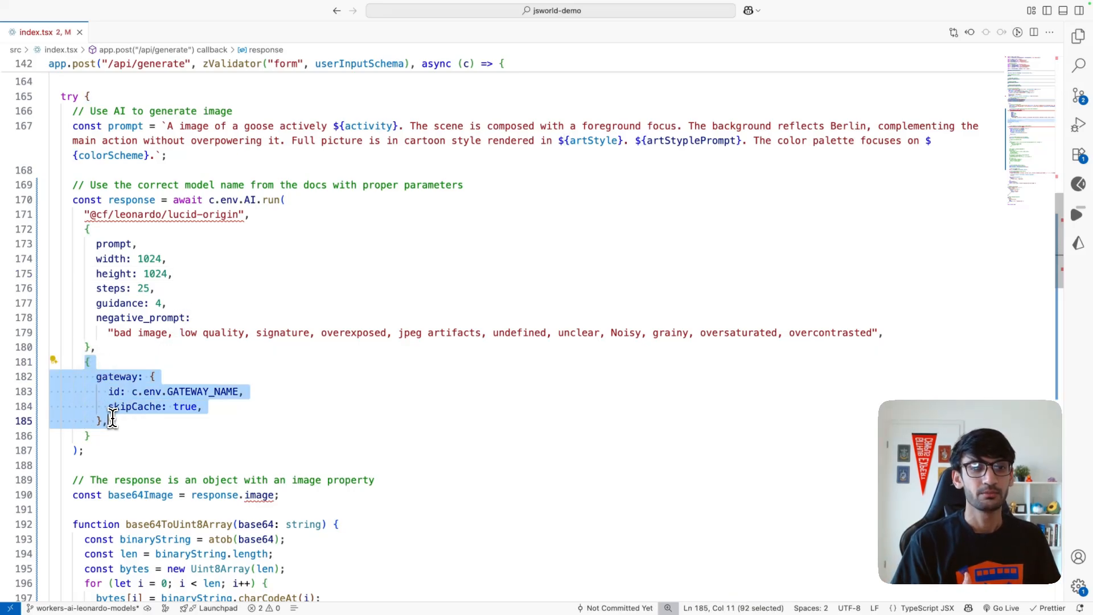
{"action": "left_click", "coordinate": [140, 420]}
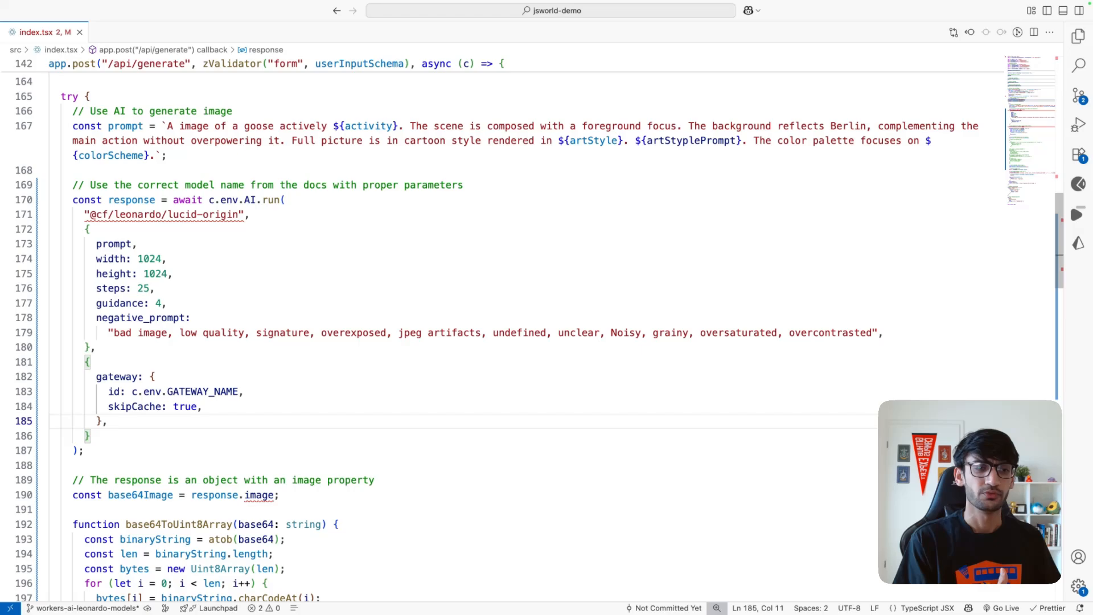
{"action": "scroll", "scroll_direction": "down", "scroll_amount": 3}
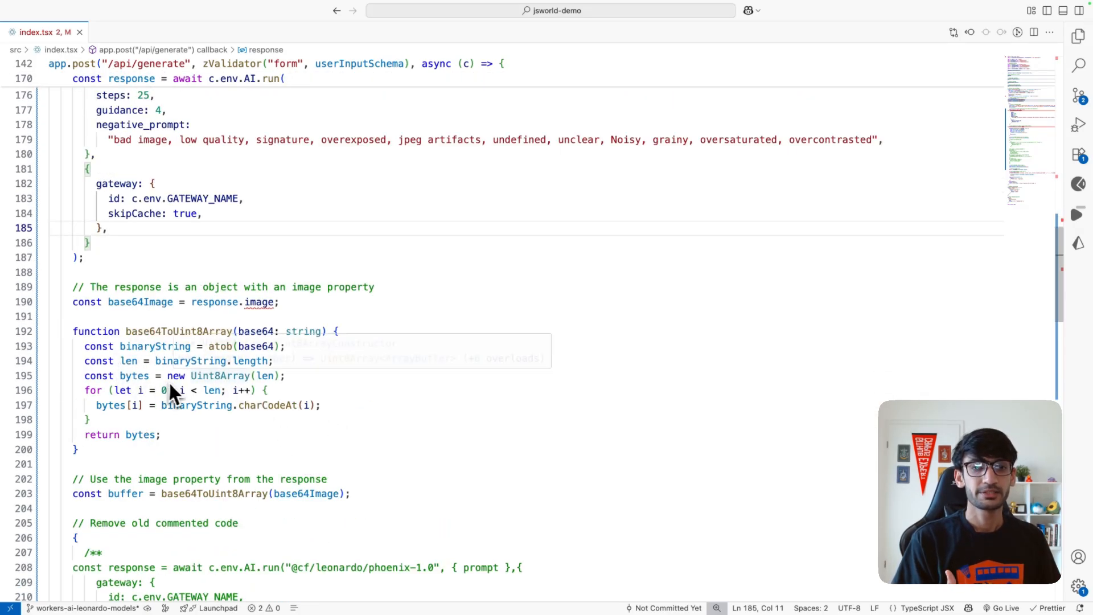
{"action": "scroll", "scroll_direction": "down", "scroll_amount": 3}
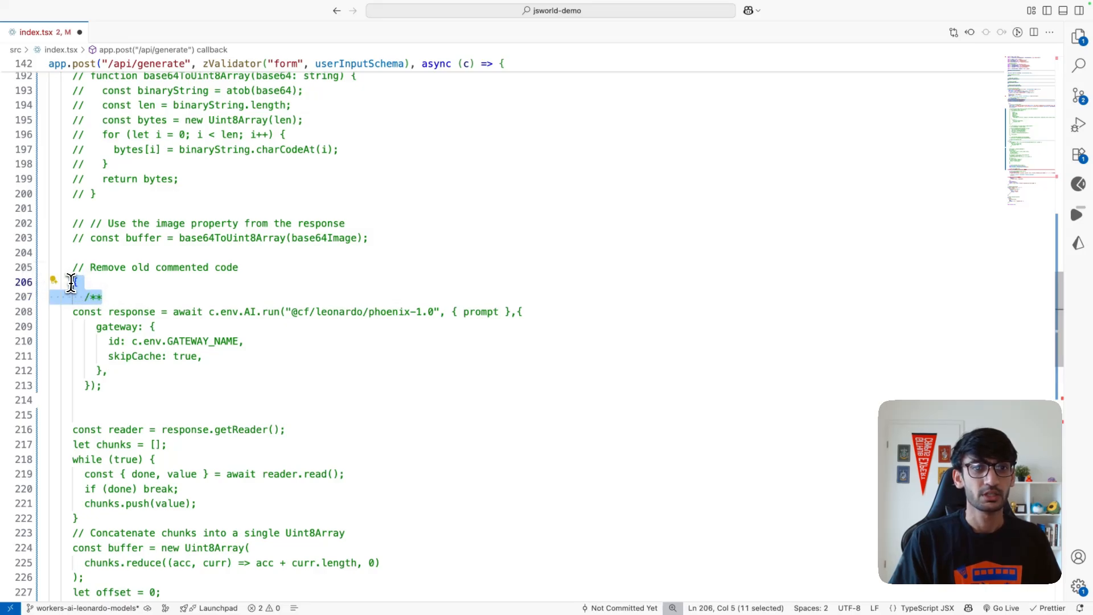
Declare 'let buffer: Uint8Array;' and select the gateway option in the phoenix-1.0 call
{"action": "type", "text": "let buffer: Uint8Array;"}
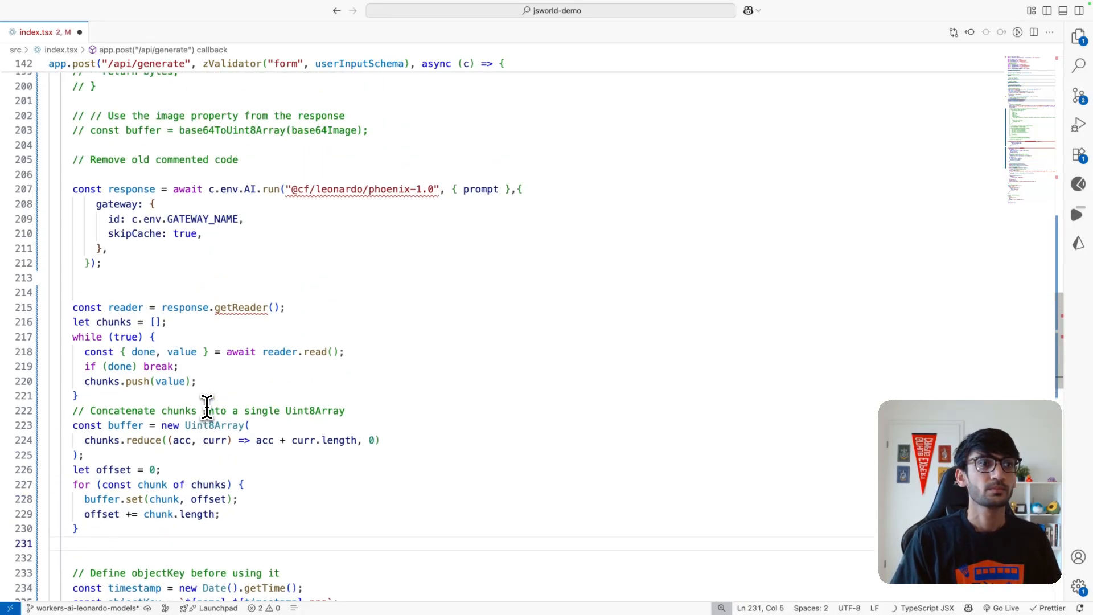
{"action": "double_click", "coordinate": [401, 189]}
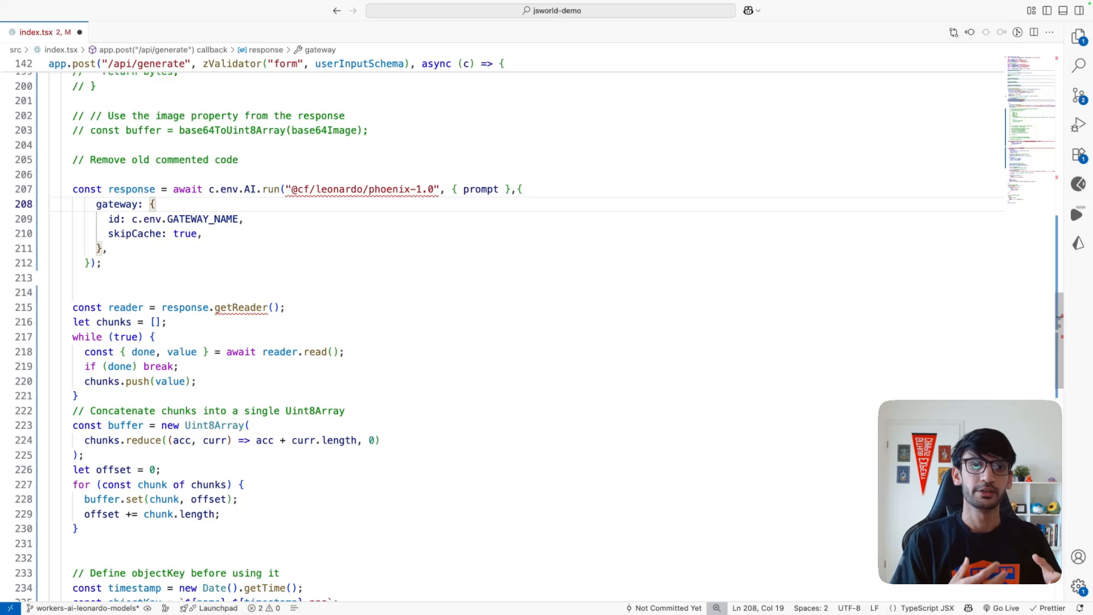
{"action": "mouse_move", "coordinate": [506, 349]}
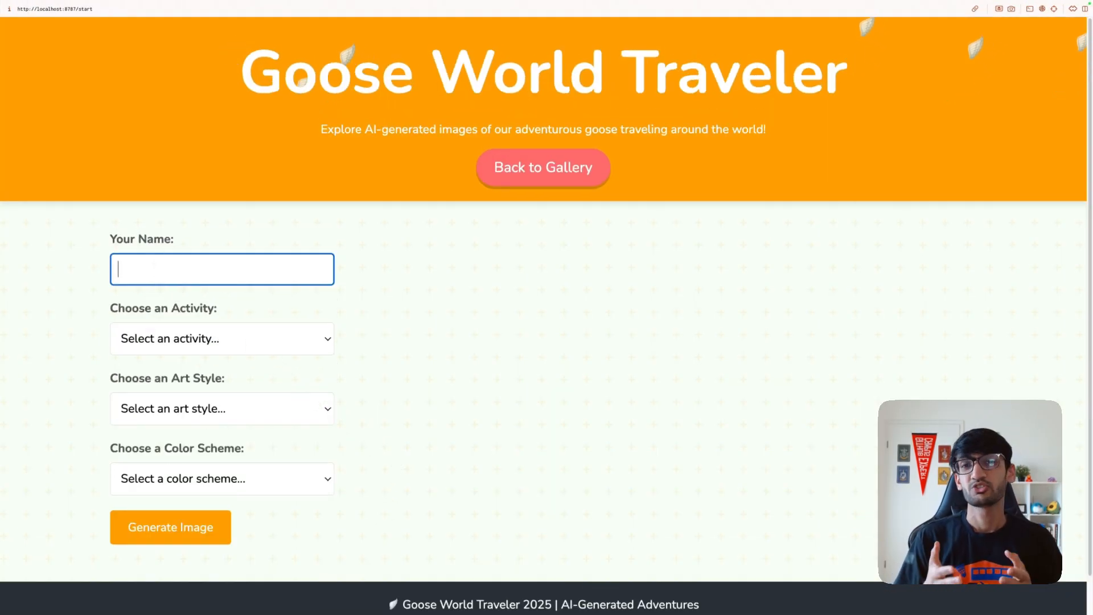
Enter 'Har', choose Watching a Movie in an Outdoor Theater, Bauhaus Style and Sunday Brunch, and generate
{"action": "type", "text": "Har"}
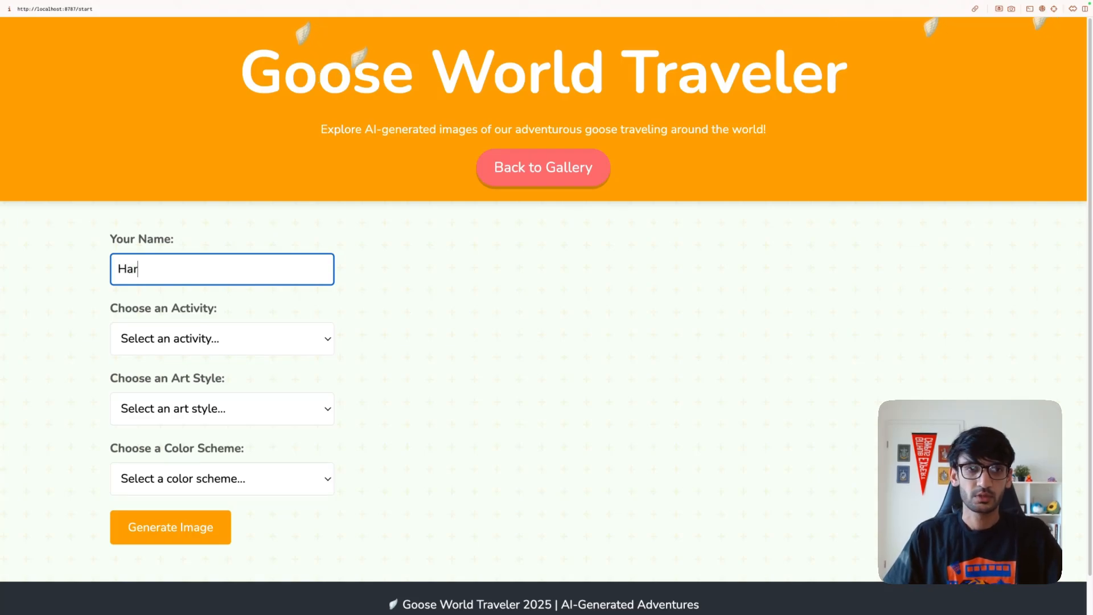
{"action": "left_click", "coordinate": [221, 339]}
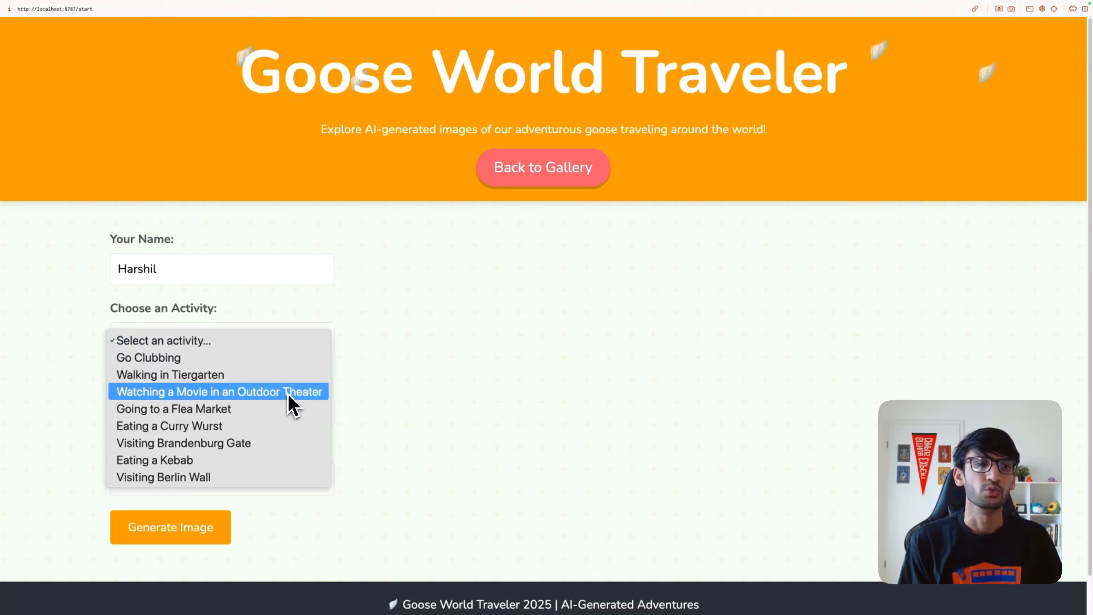
{"action": "left_click", "coordinate": [218, 391]}
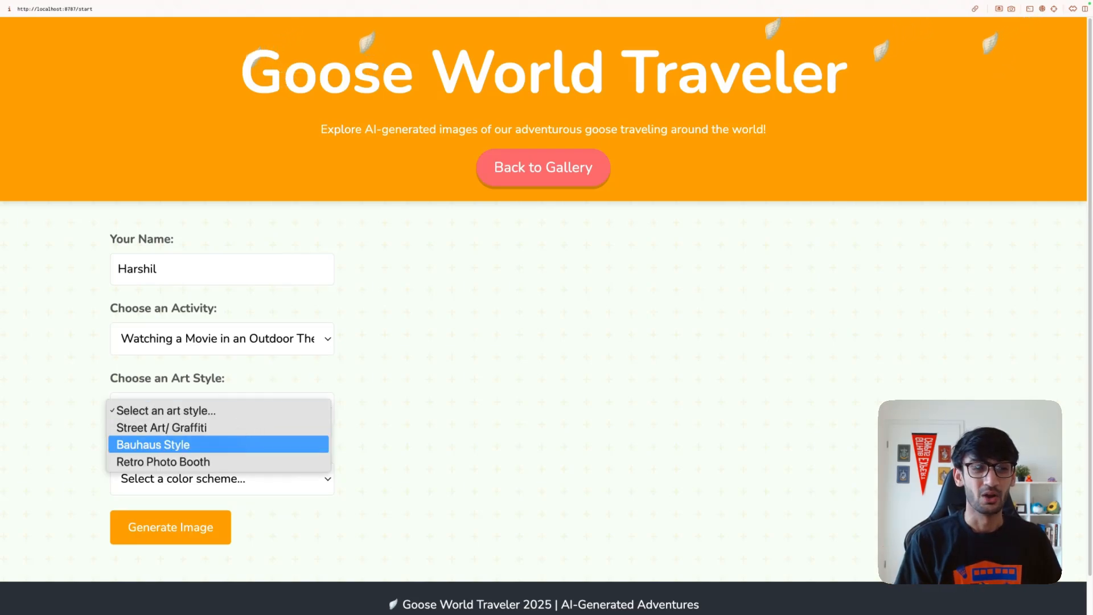
{"action": "left_click", "coordinate": [152, 444]}
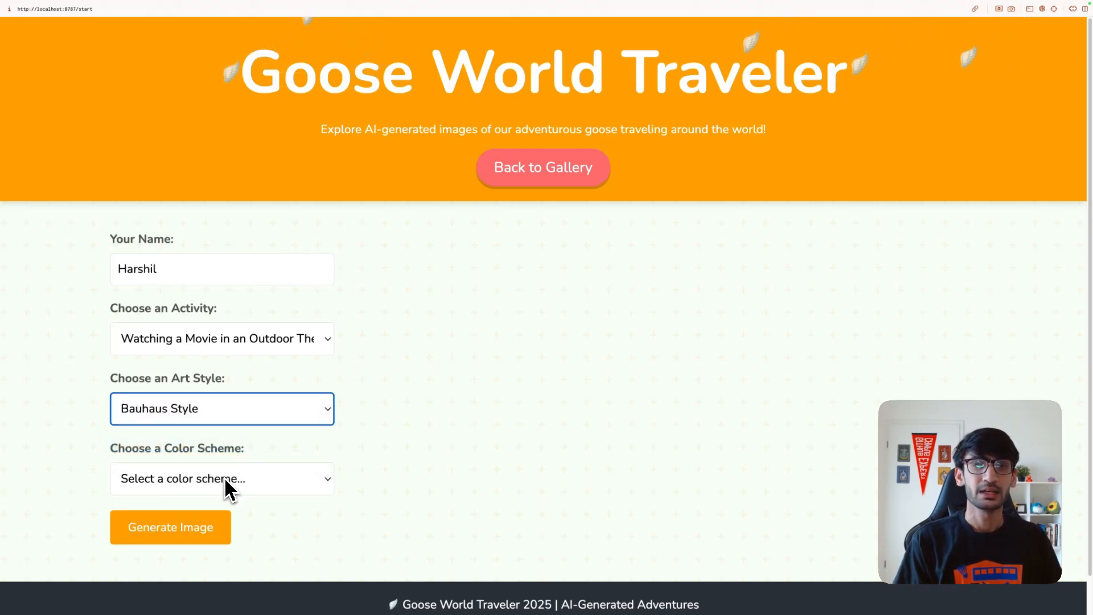
{"action": "left_click", "coordinate": [222, 478]}
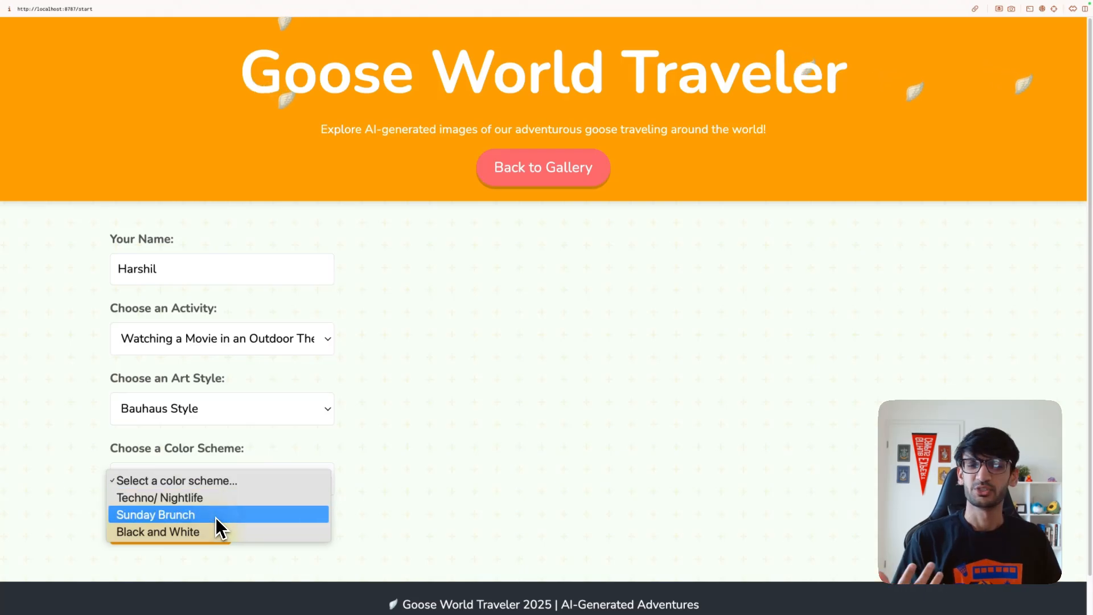
{"action": "left_click", "coordinate": [155, 515]}
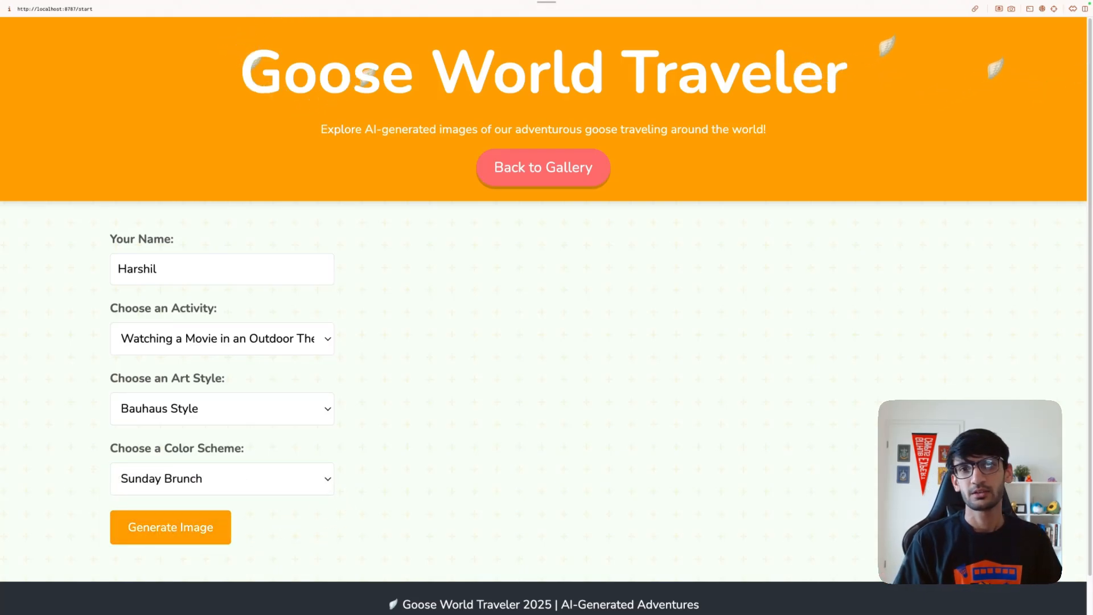
{"action": "left_click", "coordinate": [170, 527]}
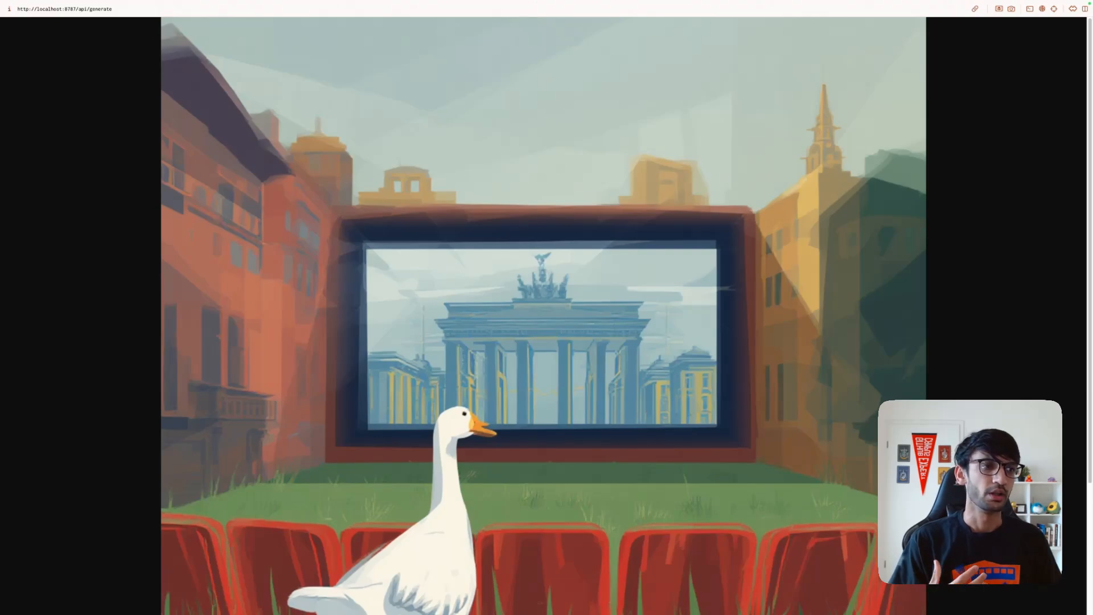